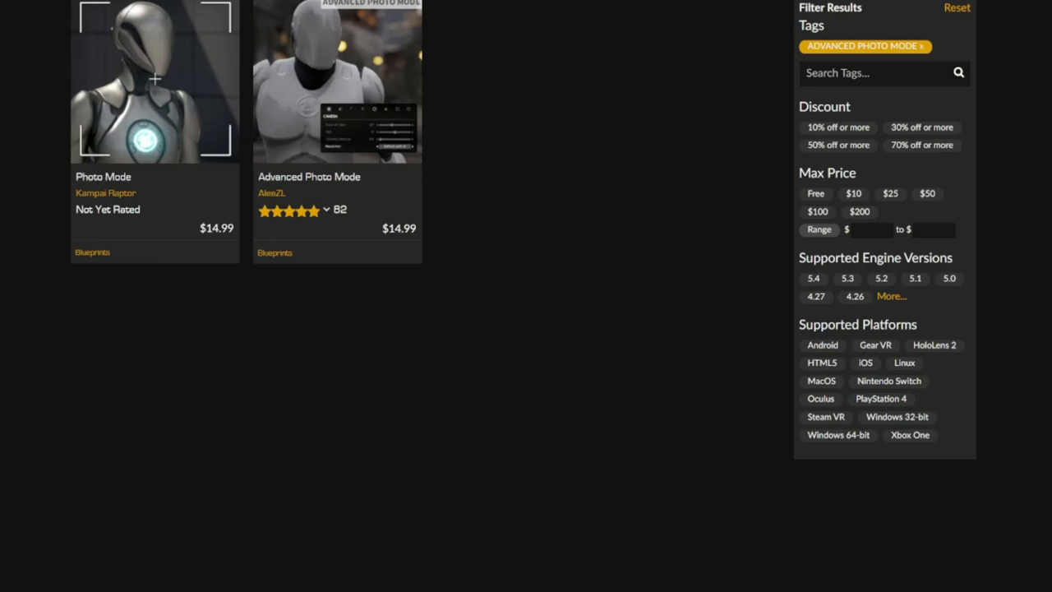
# View the In Game Photo Mode plugin page and its Questions section on the Marketplace
pyautogui.click(161, 6)
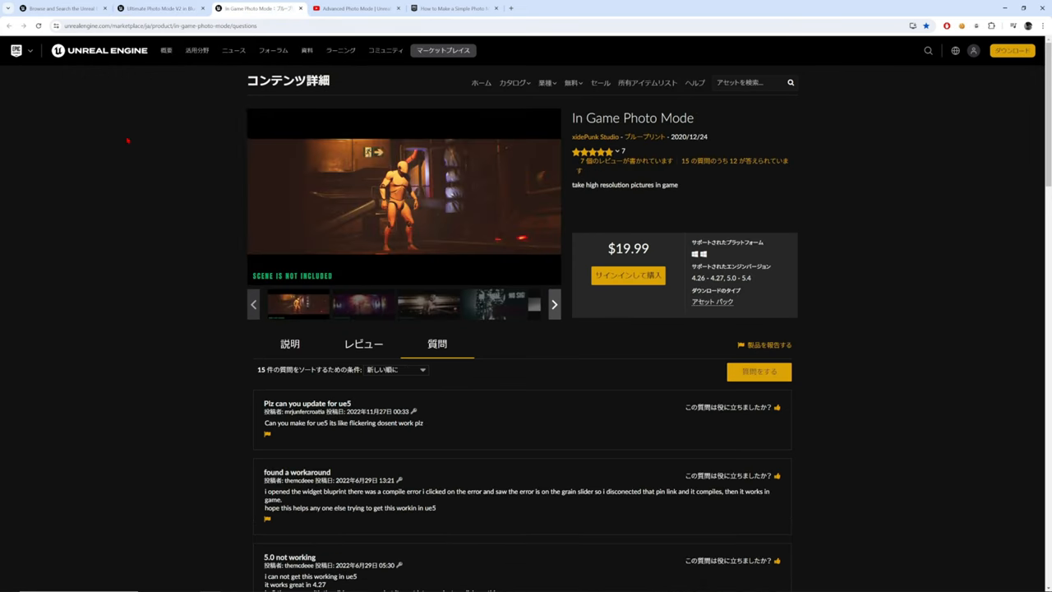
pyautogui.click(354, 9)
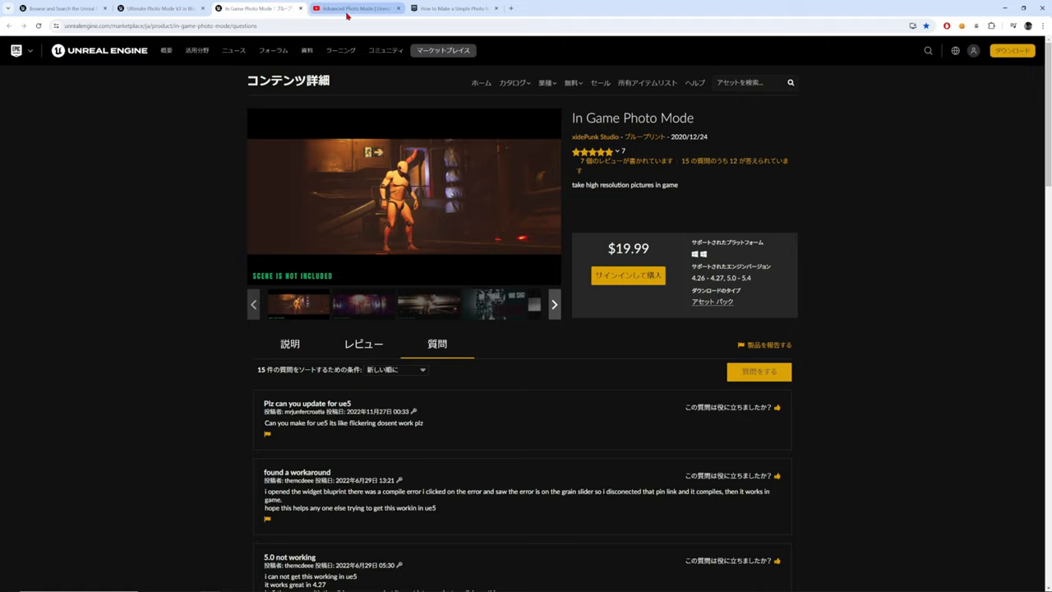
# Watch the Advanced Photo Mode demo on YouTube, then play the Spider-Man photo mode tutorial on the community page
pyautogui.click(353, 8)
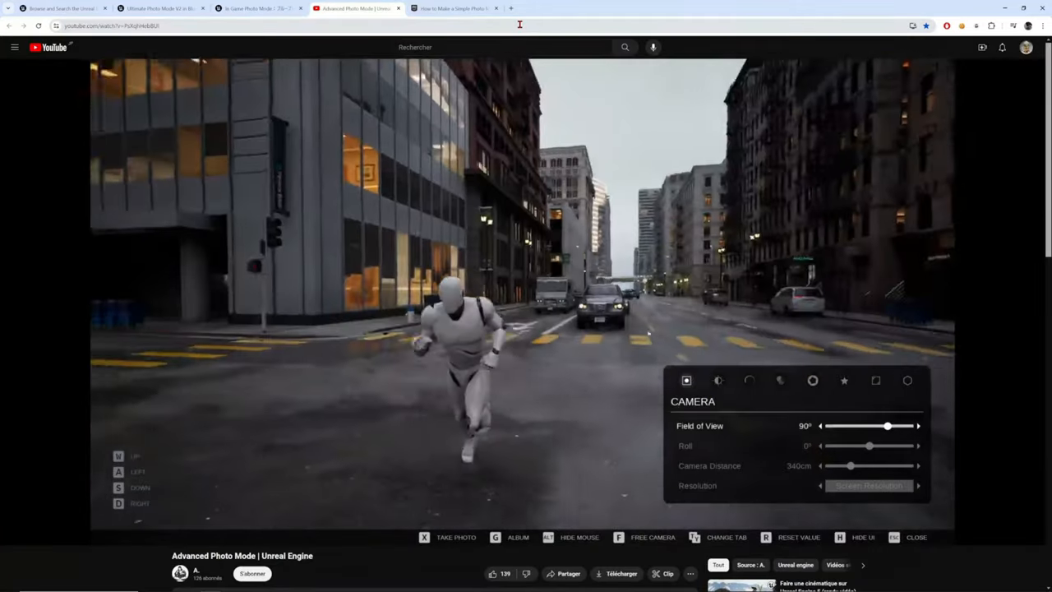
pyautogui.click(718, 382)
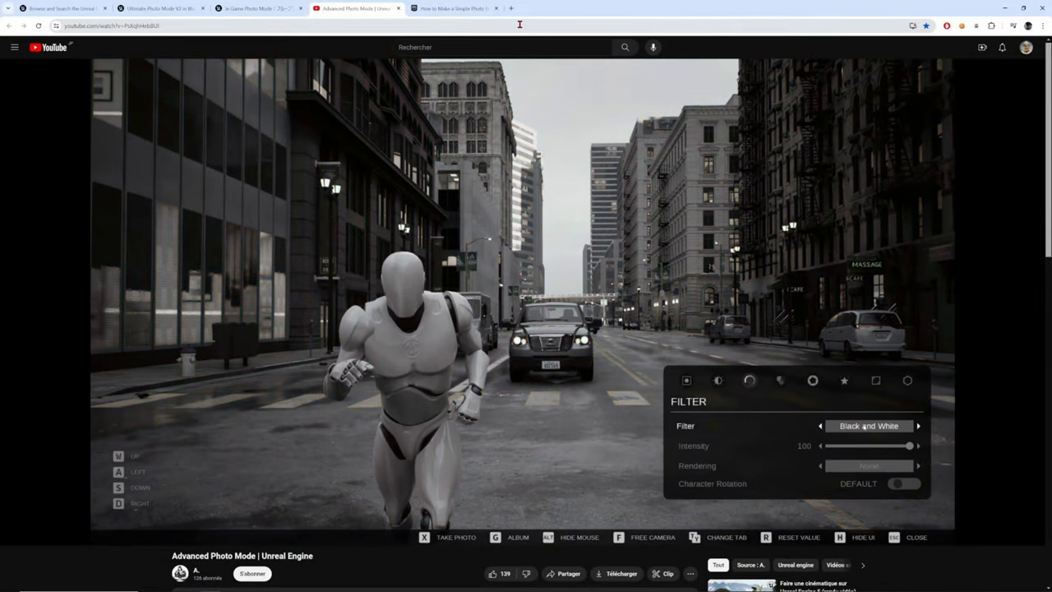
pyautogui.click(452, 8)
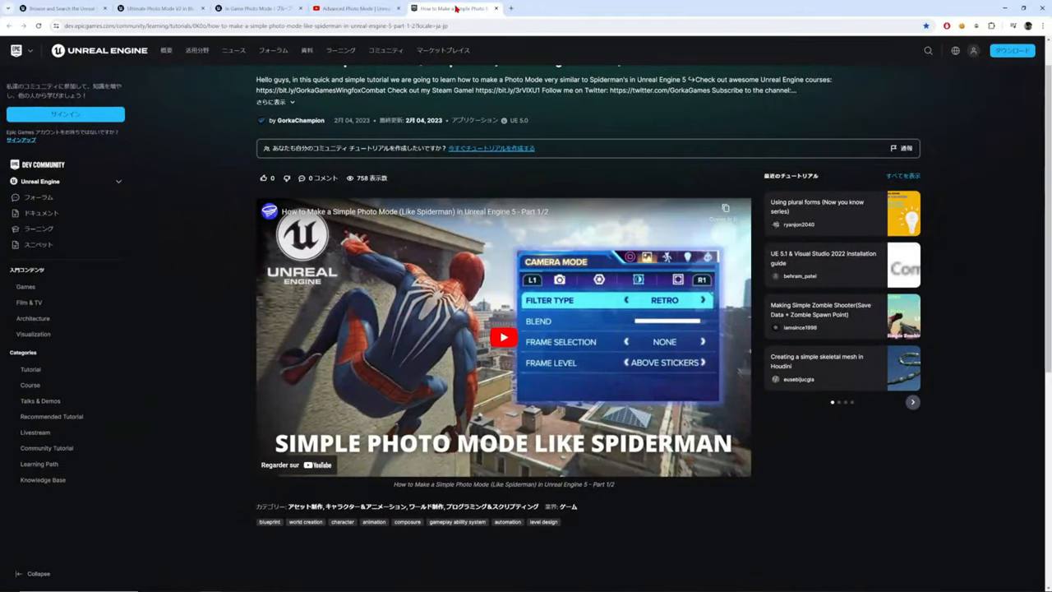
pyautogui.click(503, 337)
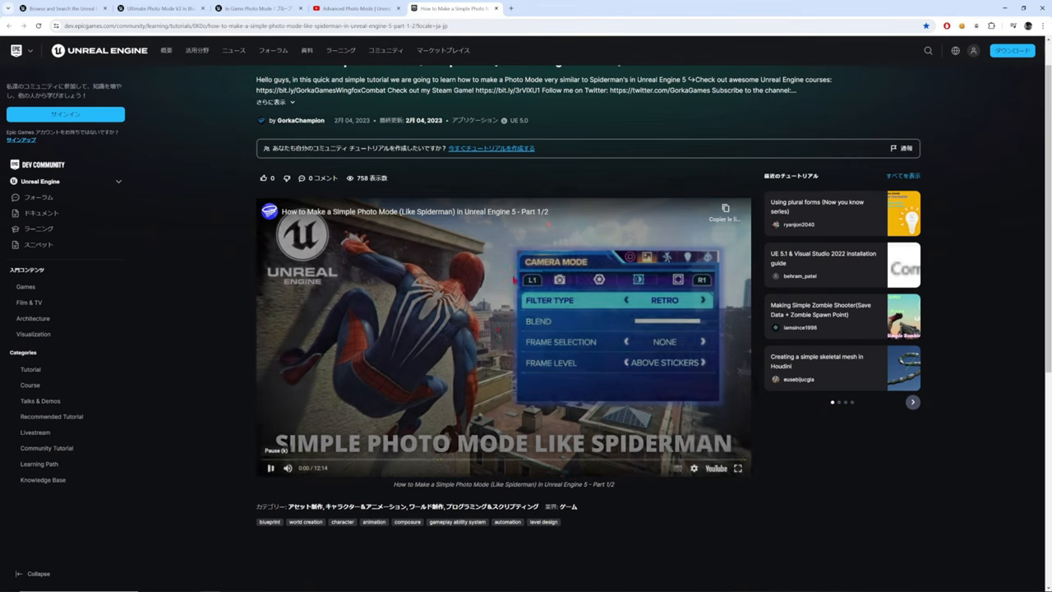